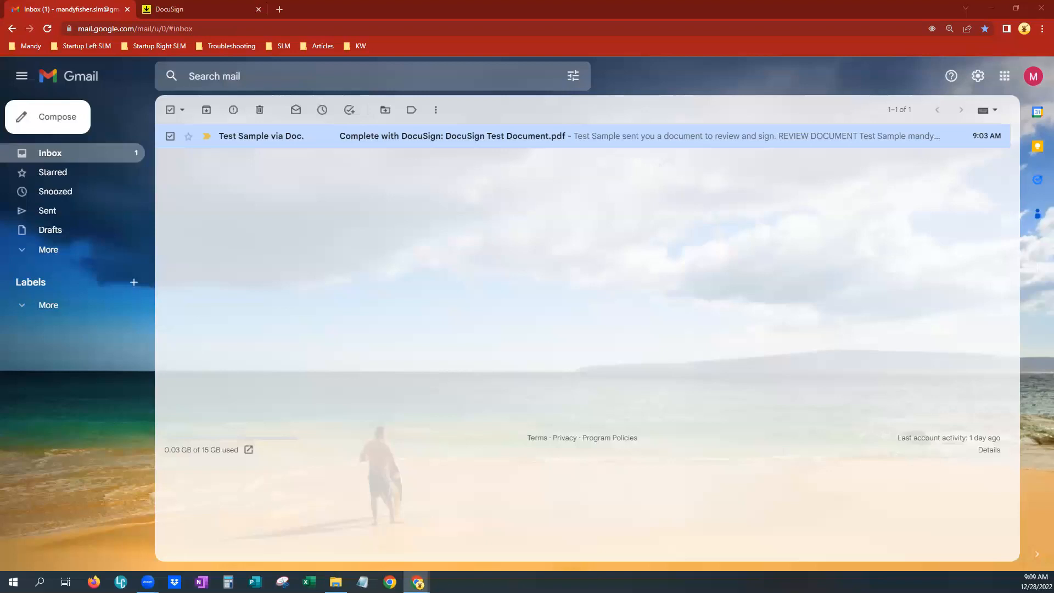
pyautogui.moveTo(349, 247)
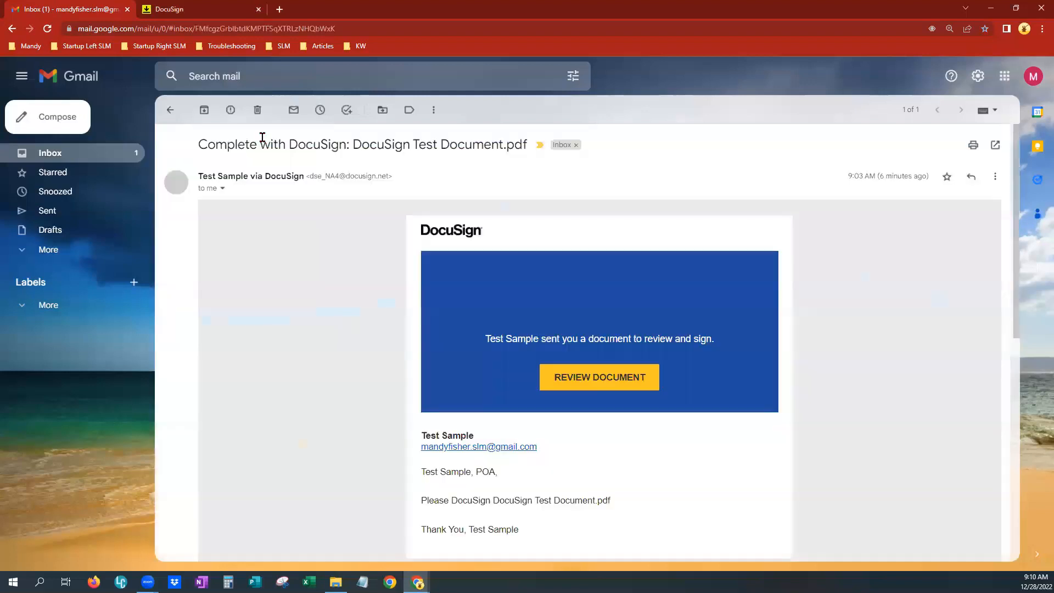
# - Follow the email's REVIEW DOCUMENT link to the DocuSign review page
pyautogui.scroll(-3)
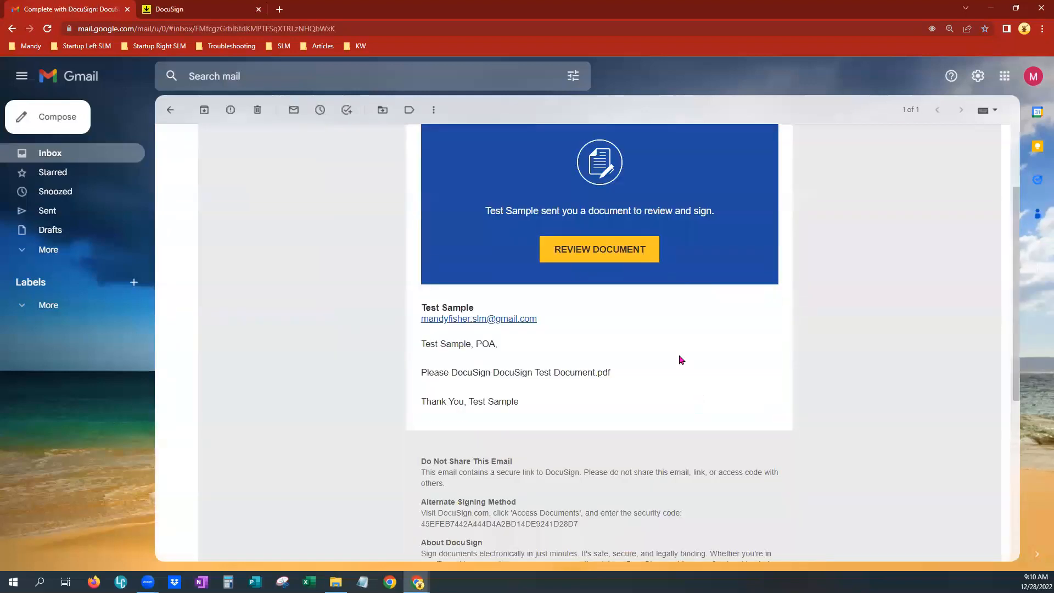
pyautogui.click(598, 250)
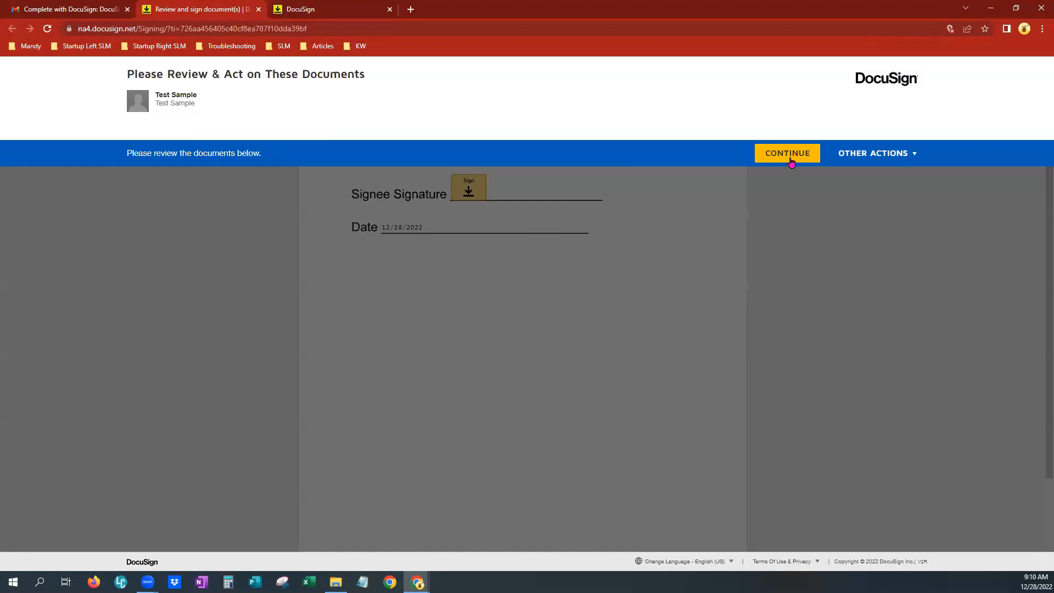
# - Agree to review, jump to the first field and begin signing the Signee Signature
pyautogui.click(787, 153)
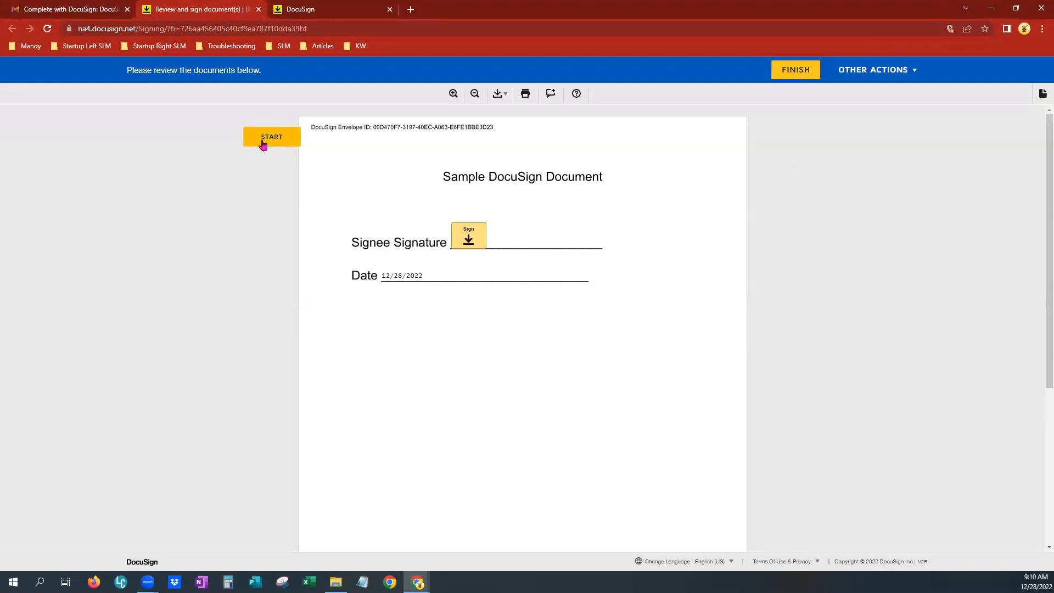
pyautogui.click(271, 136)
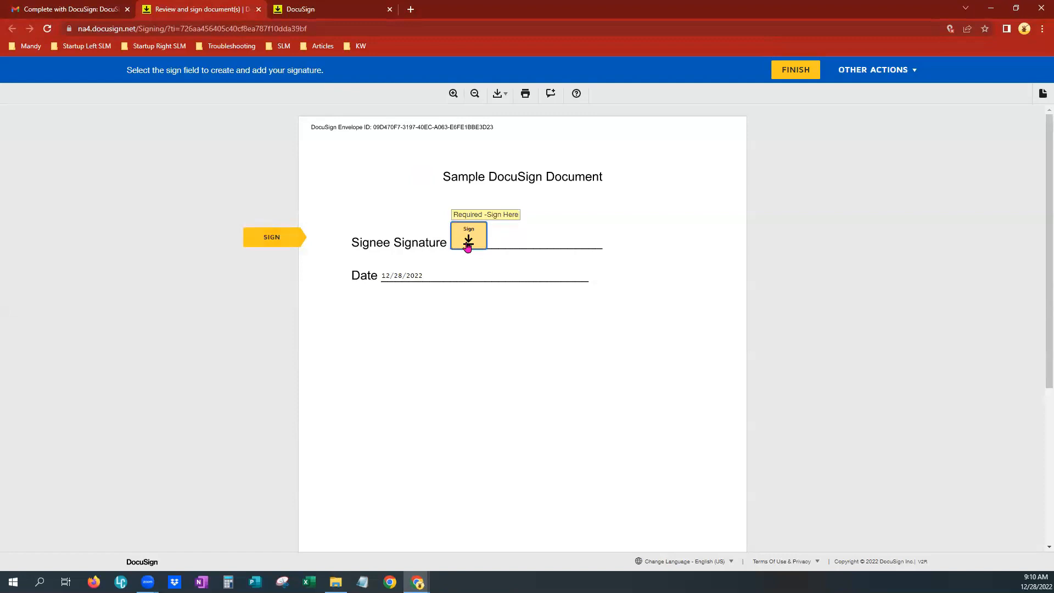
pyautogui.click(469, 236)
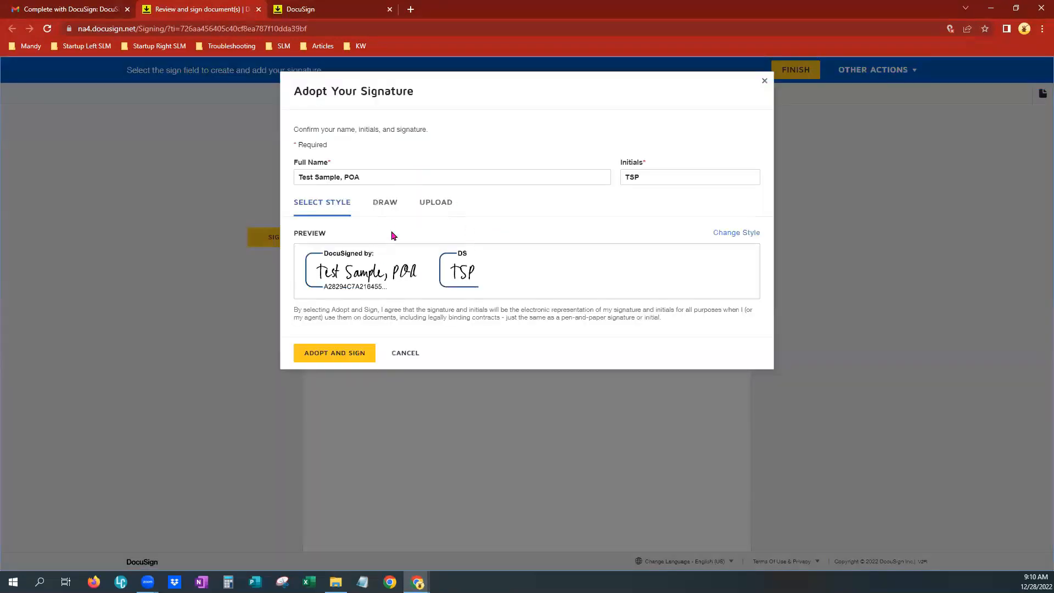
# - Change the full name's POA suffix to Trustee, giving 'Test Sample, Trustee'
pyautogui.click(452, 177)
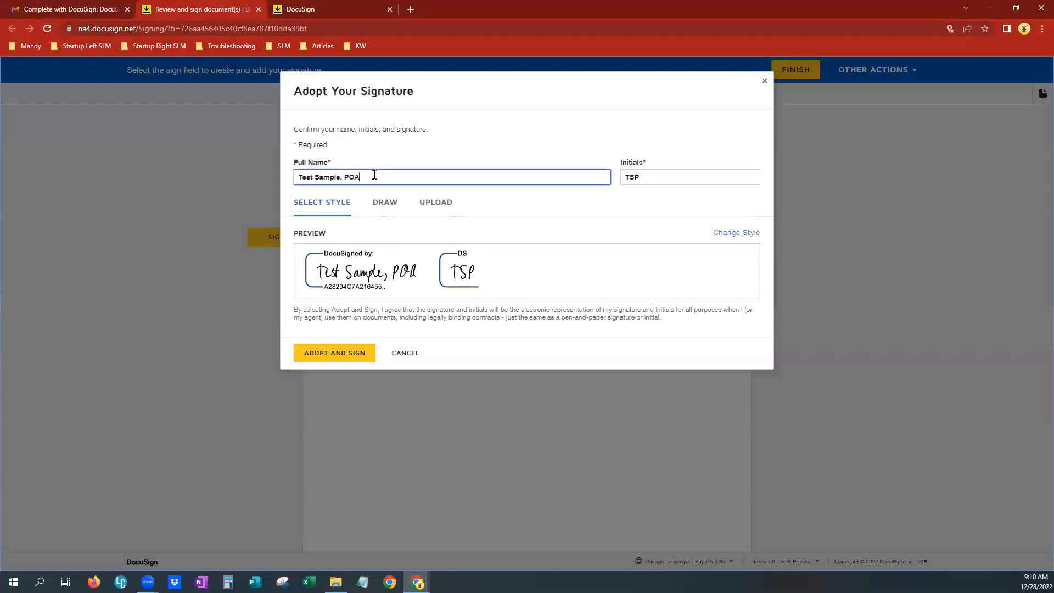
pyautogui.press('Backspace')
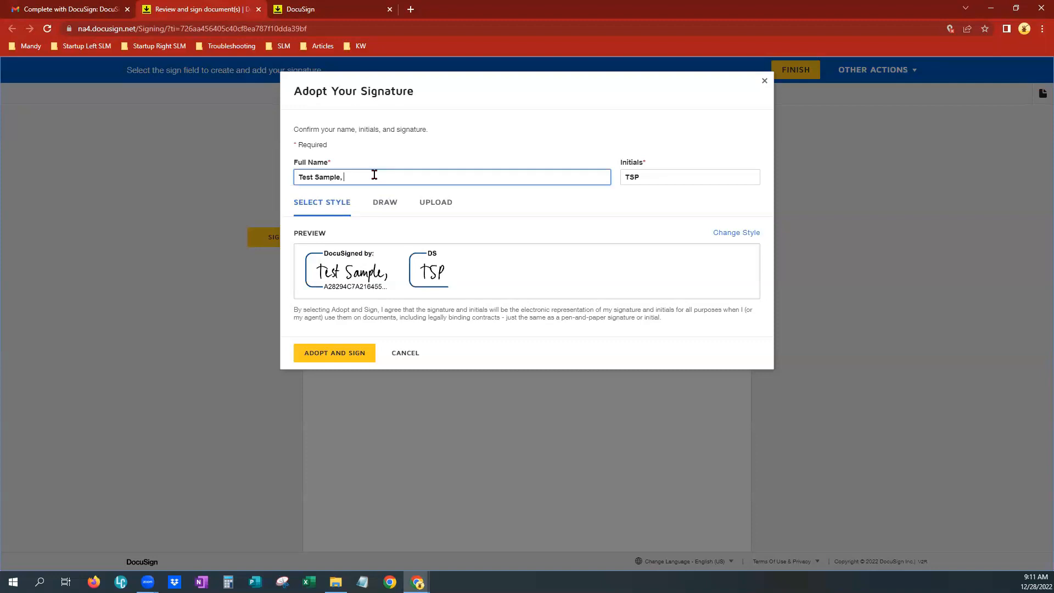
pyautogui.write('T')
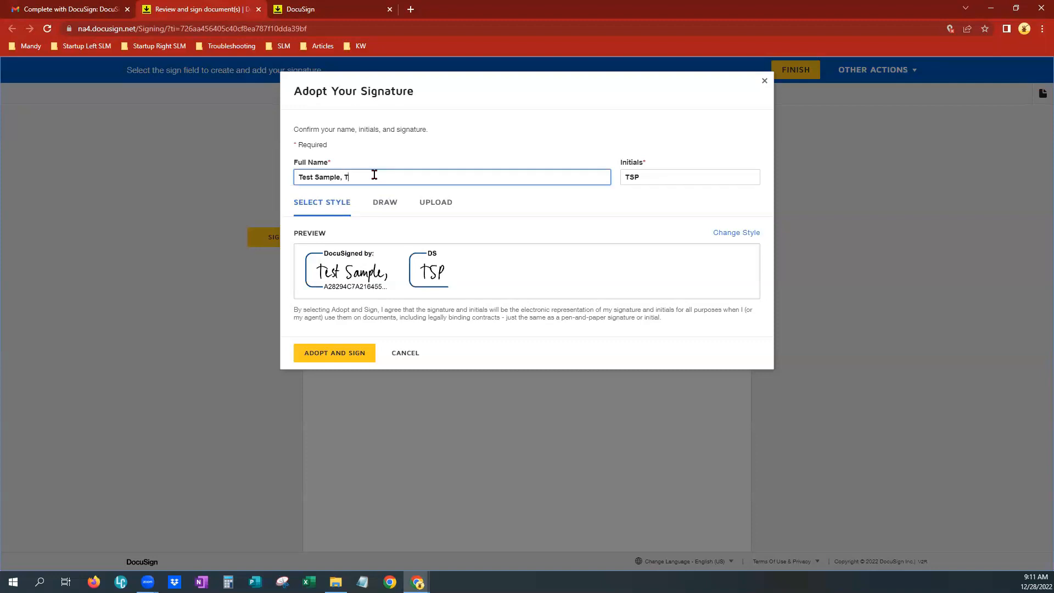
pyautogui.write('rusted')
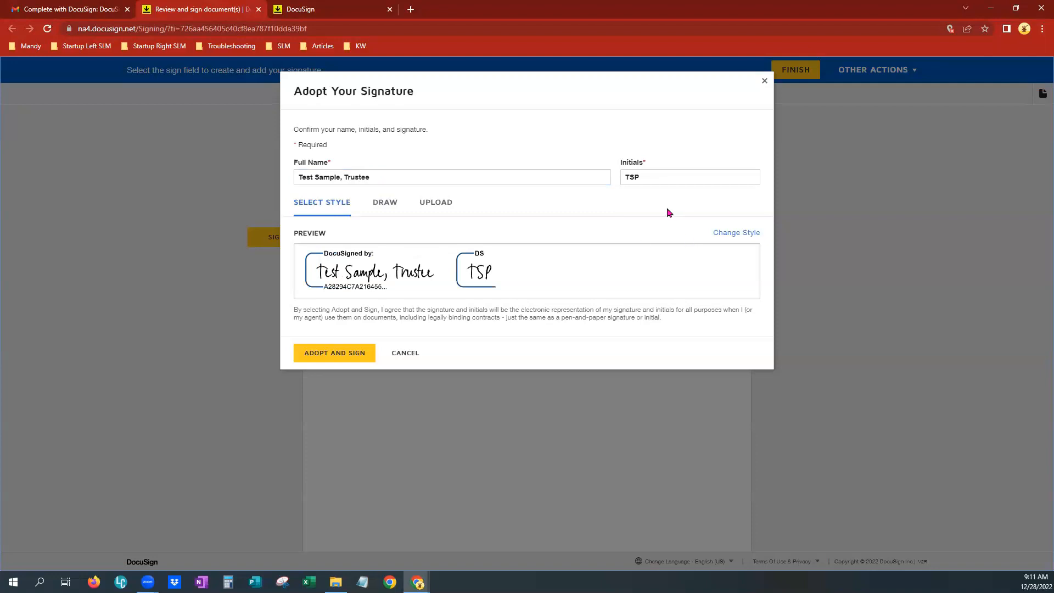
# - Set initials to TS and full name to 'Test Sample, Power of Attorney for Seller Sellerly'
pyautogui.click(690, 177)
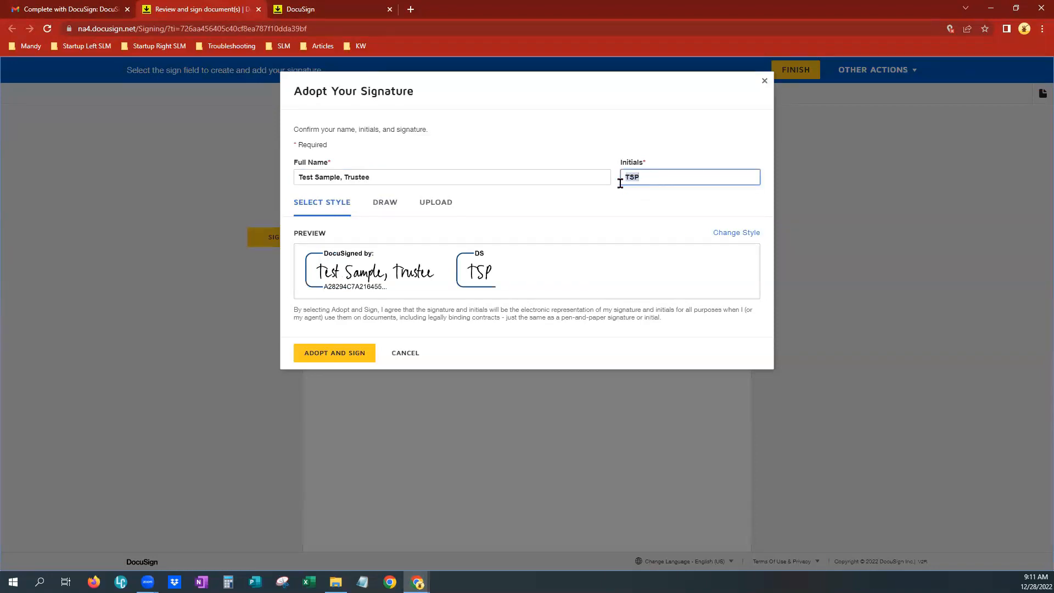
pyautogui.press('Backspace')
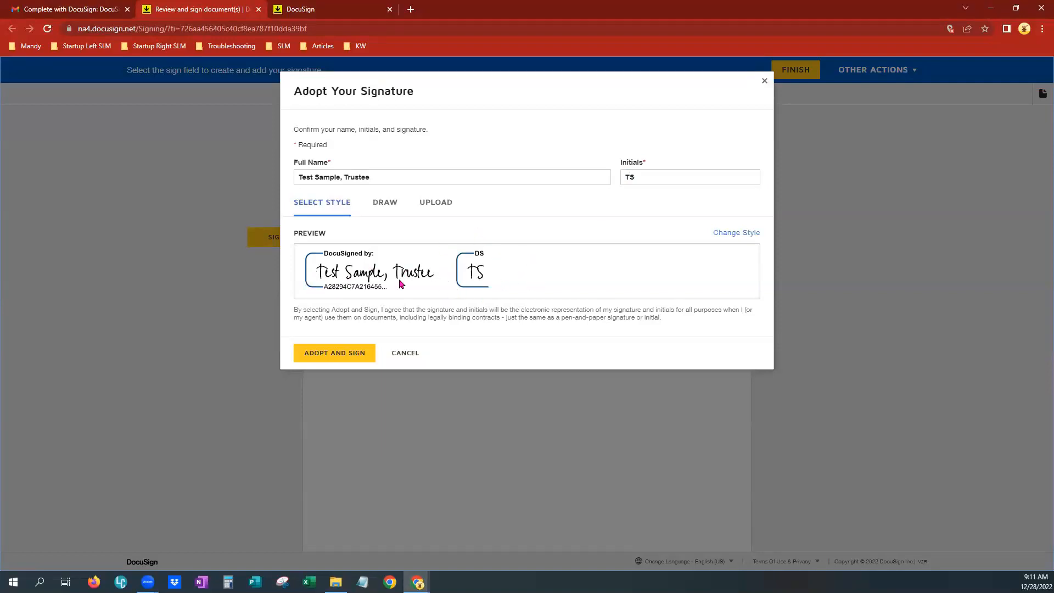
pyautogui.moveTo(388, 292)
pyautogui.write('Power of Attorney for')
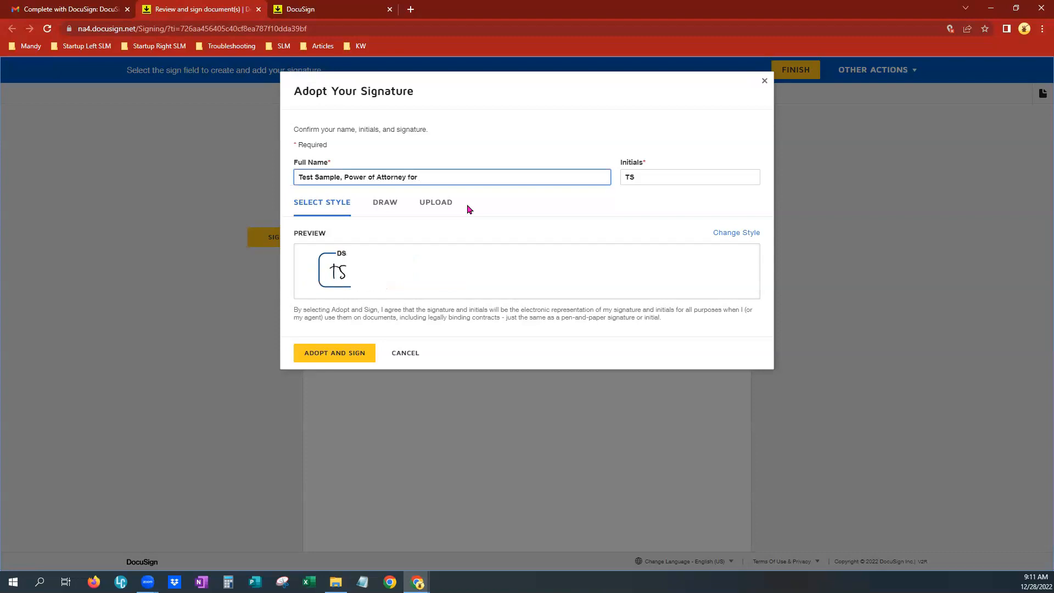
pyautogui.write('Se')
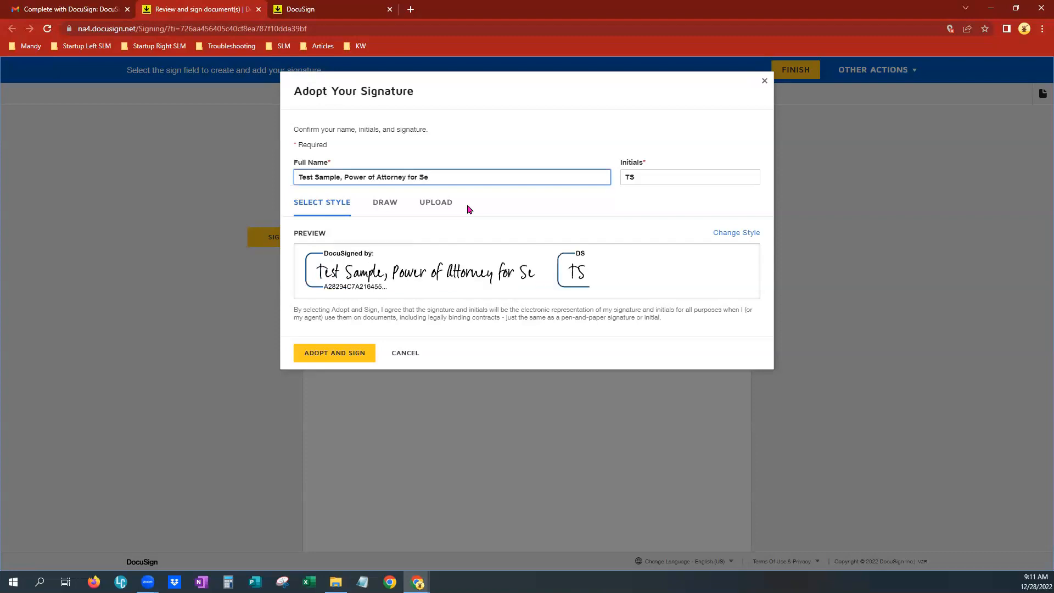
pyautogui.write('ler Sellerly')
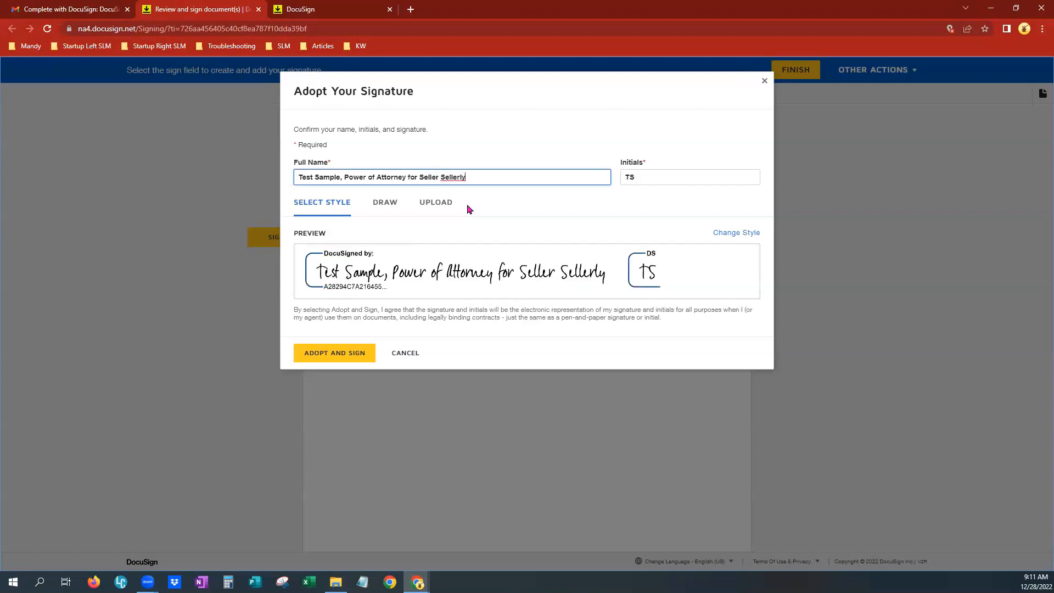
pyautogui.moveTo(468, 194)
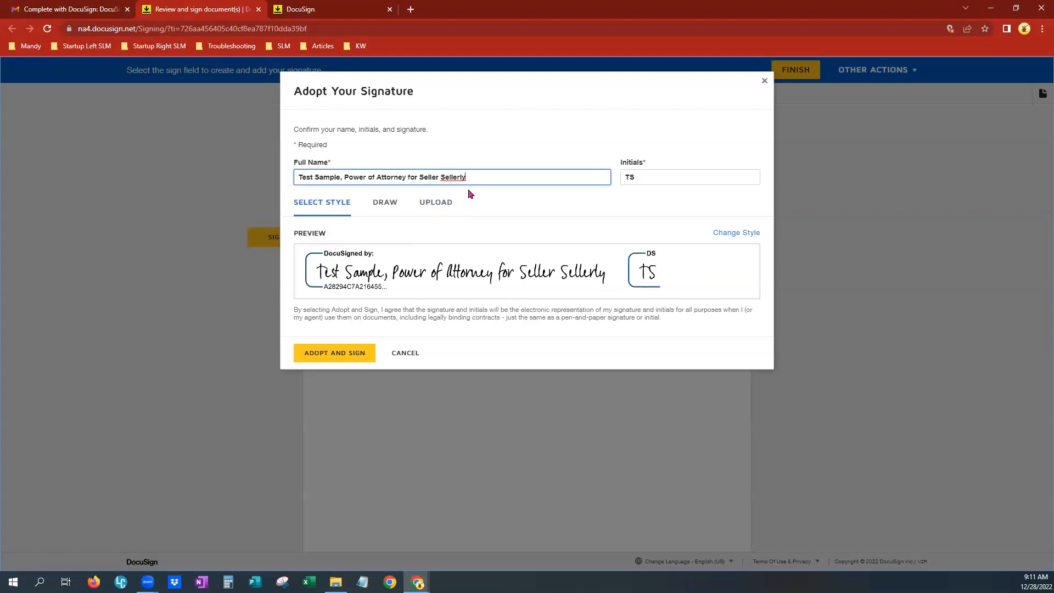
pyautogui.doubleClick(450, 176)
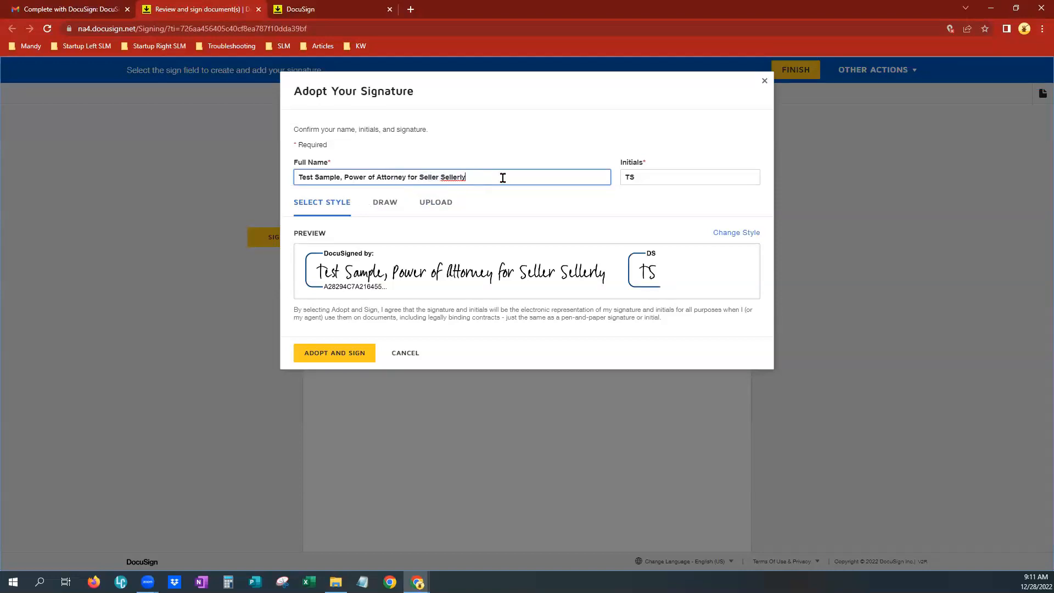
pyautogui.click(690, 177)
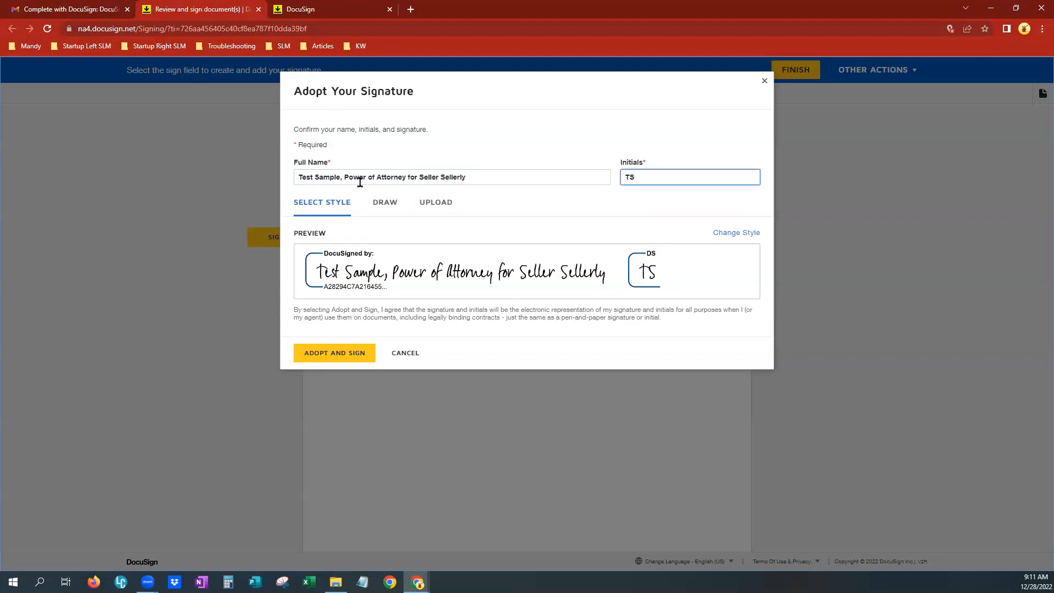
pyautogui.doubleClick(316, 177)
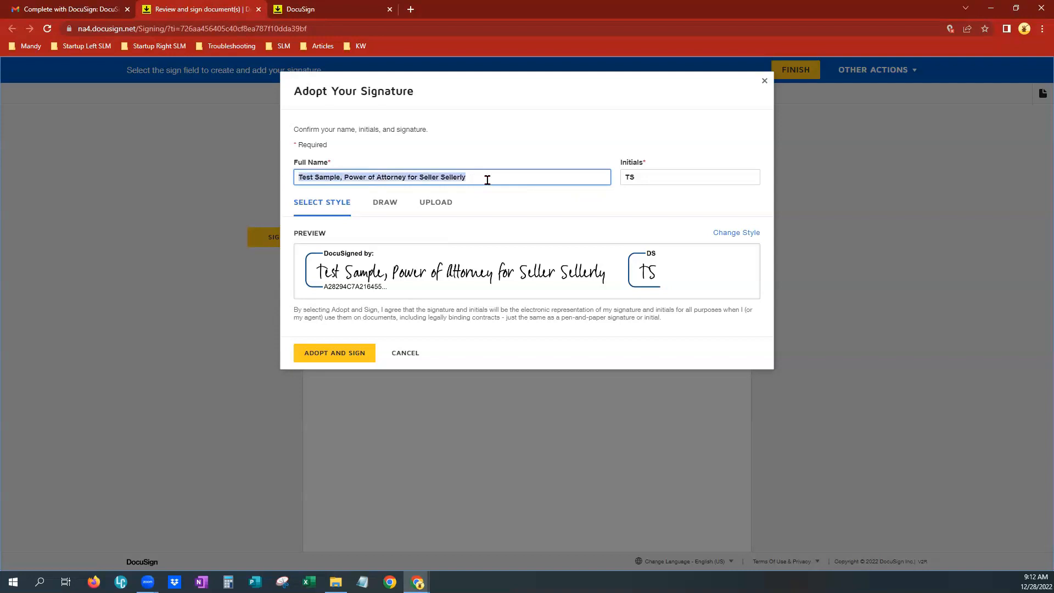
pyautogui.moveTo(386, 203)
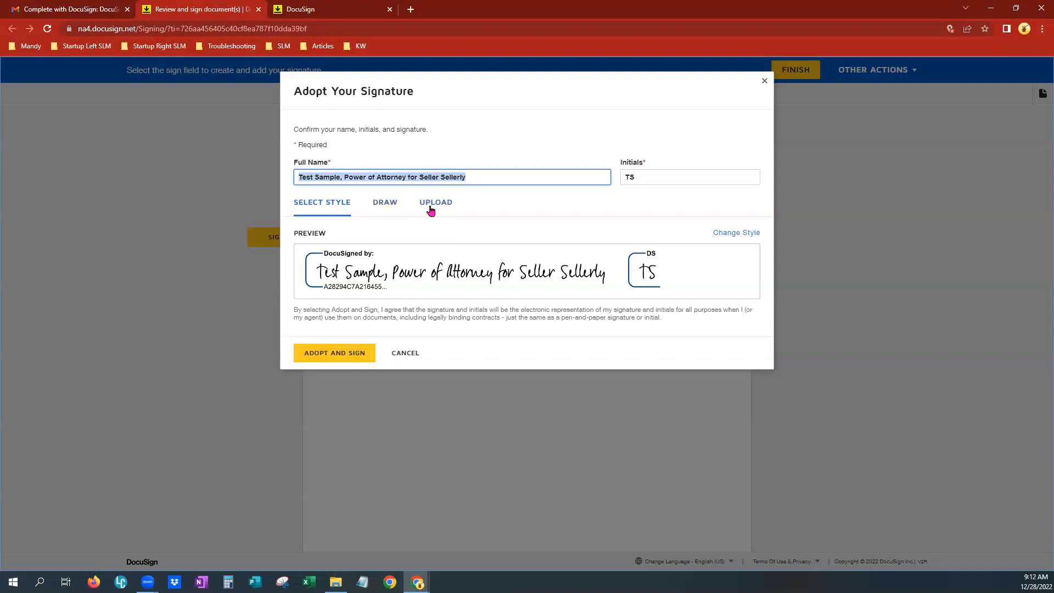
pyautogui.moveTo(755, 243)
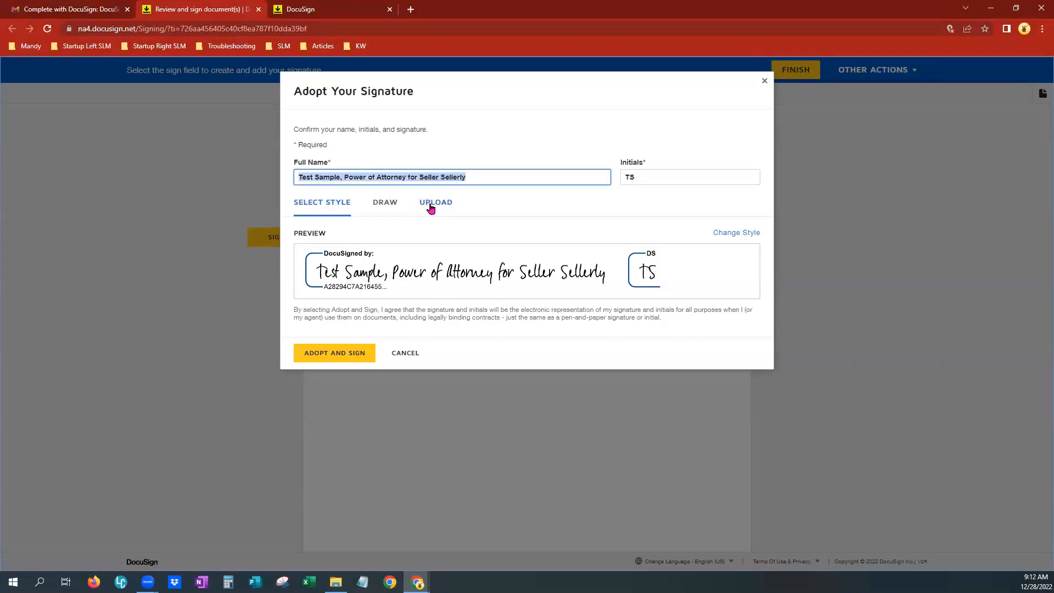
pyautogui.moveTo(551, 262)
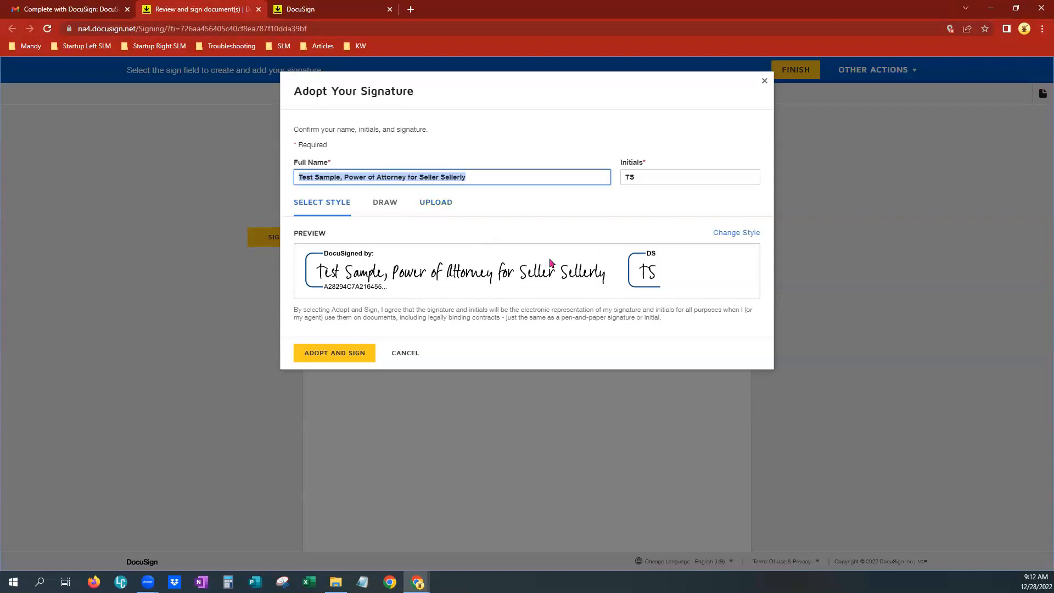
pyautogui.moveTo(736, 261)
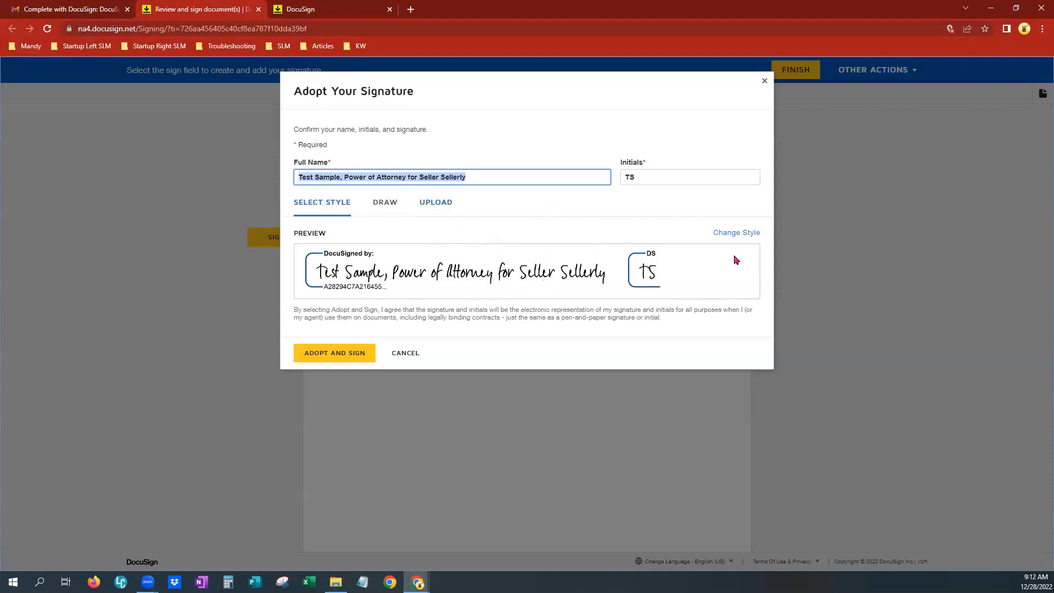
pyautogui.moveTo(735, 232)
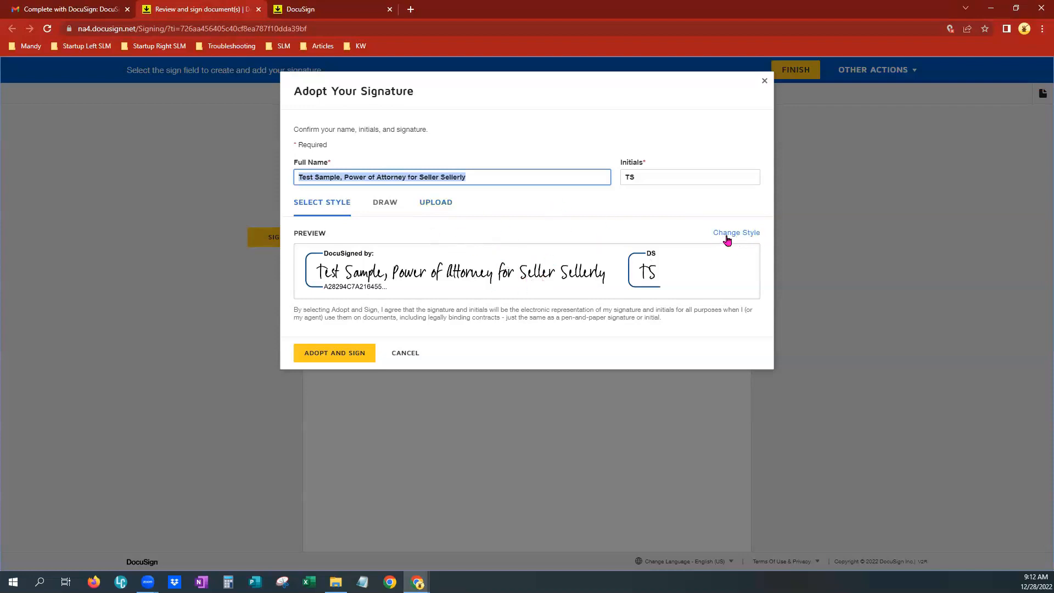
# - Pick a different handwriting style for the signature and adopt it
pyautogui.click(737, 231)
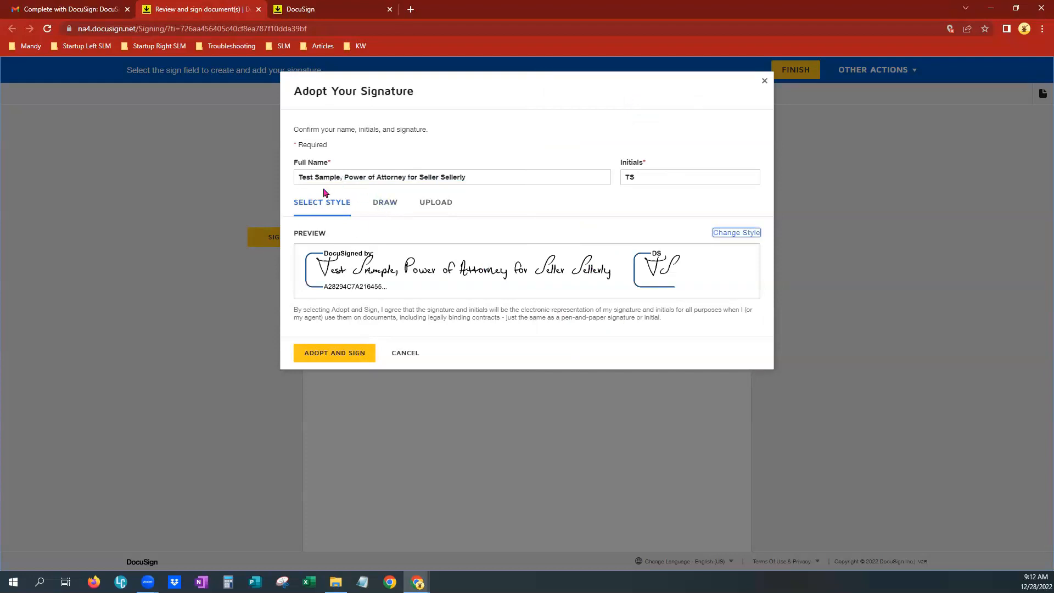
pyautogui.moveTo(379, 327)
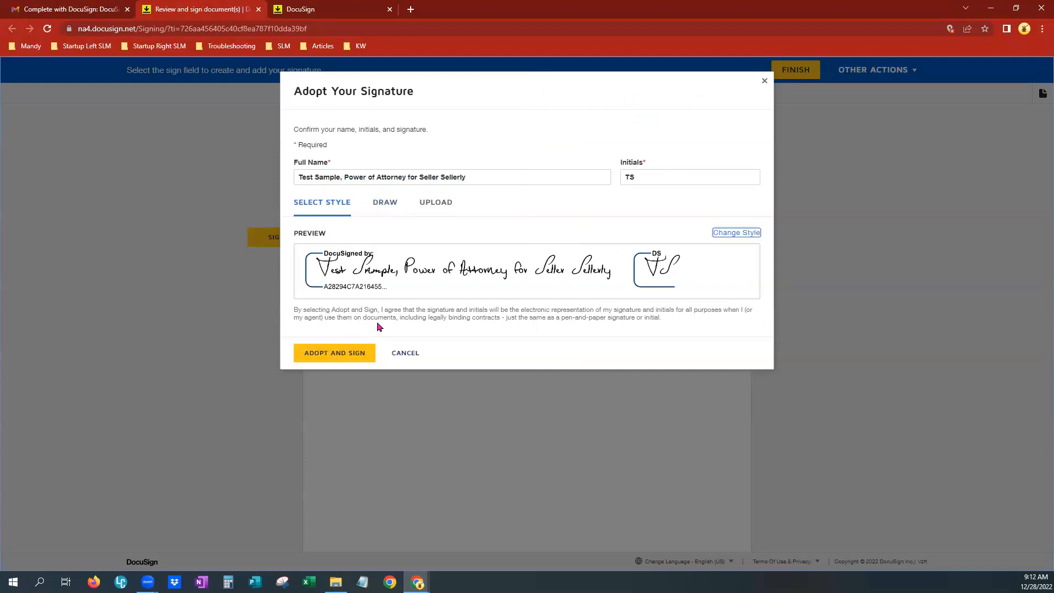
pyautogui.click(334, 352)
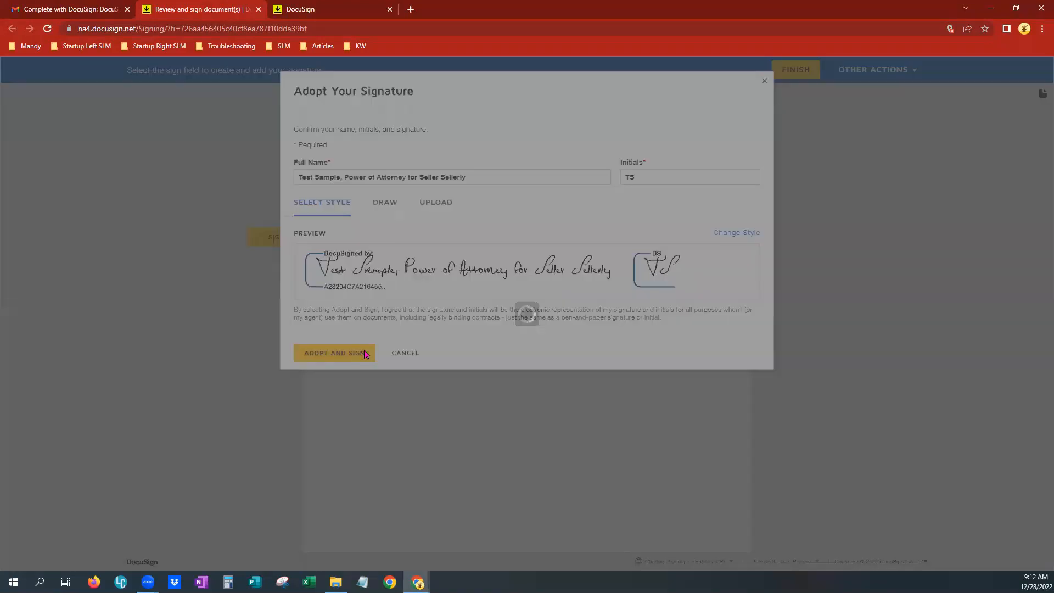
# - Confirm adoption so the signature fills the Signee Signature field with today's date
pyautogui.click(334, 352)
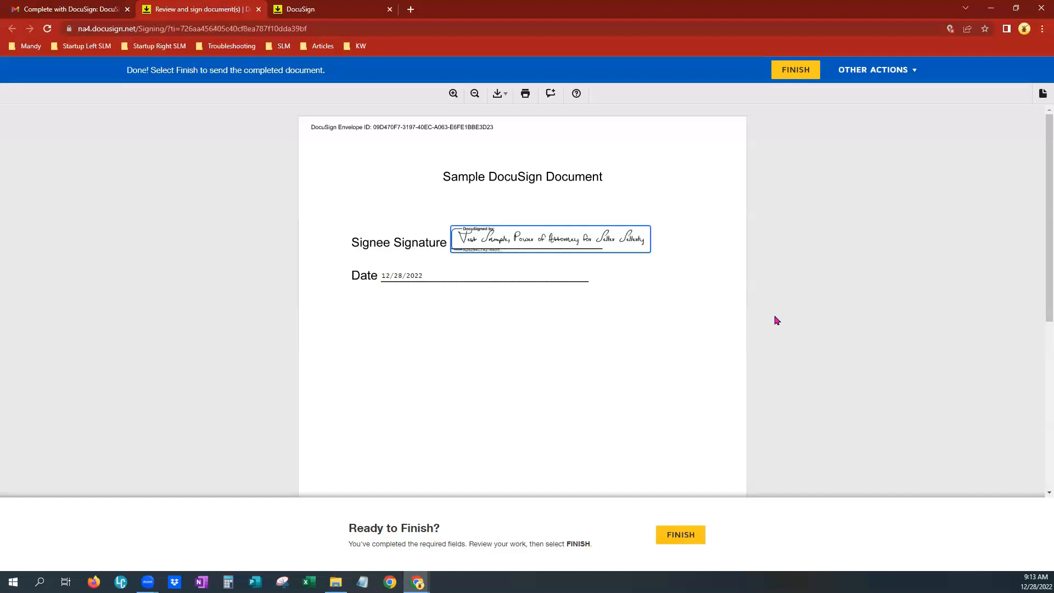
pyautogui.moveTo(780, 335)
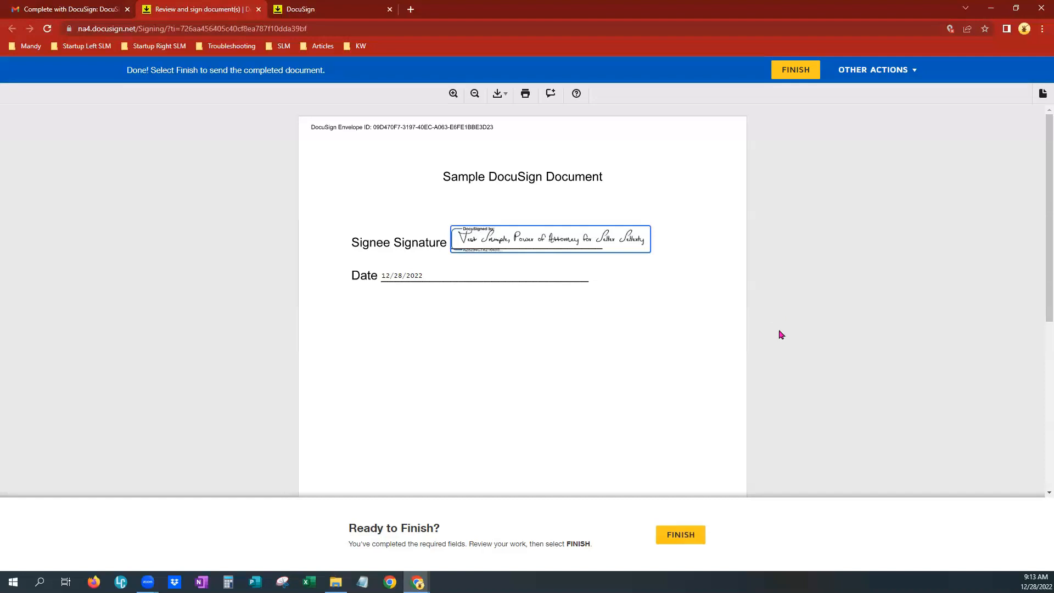